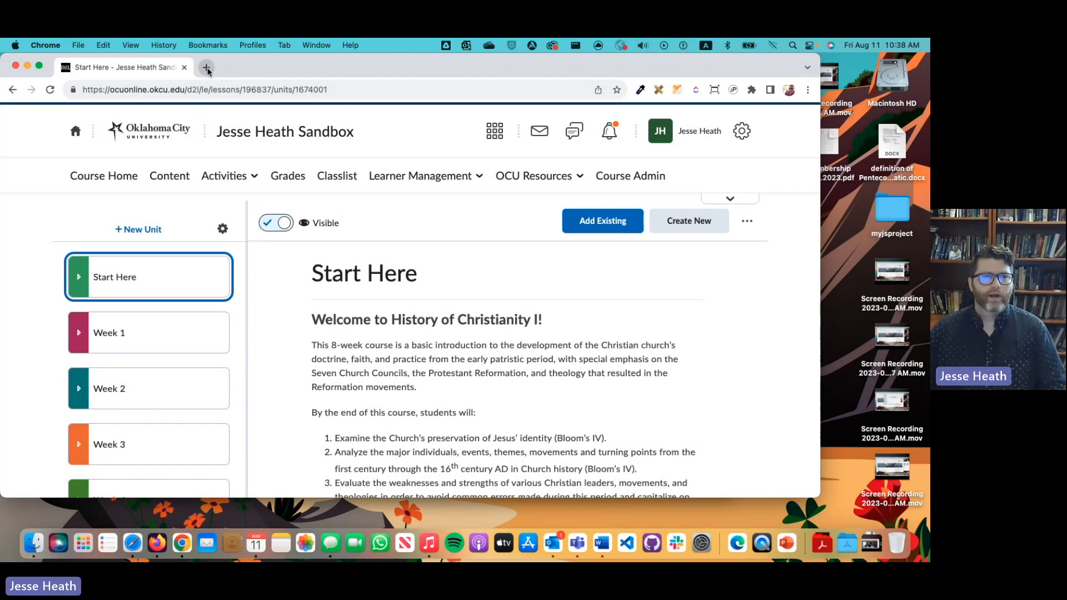
Go to office.com in a new Chrome tab to reach the Microsoft 365 home page
click(206, 68)
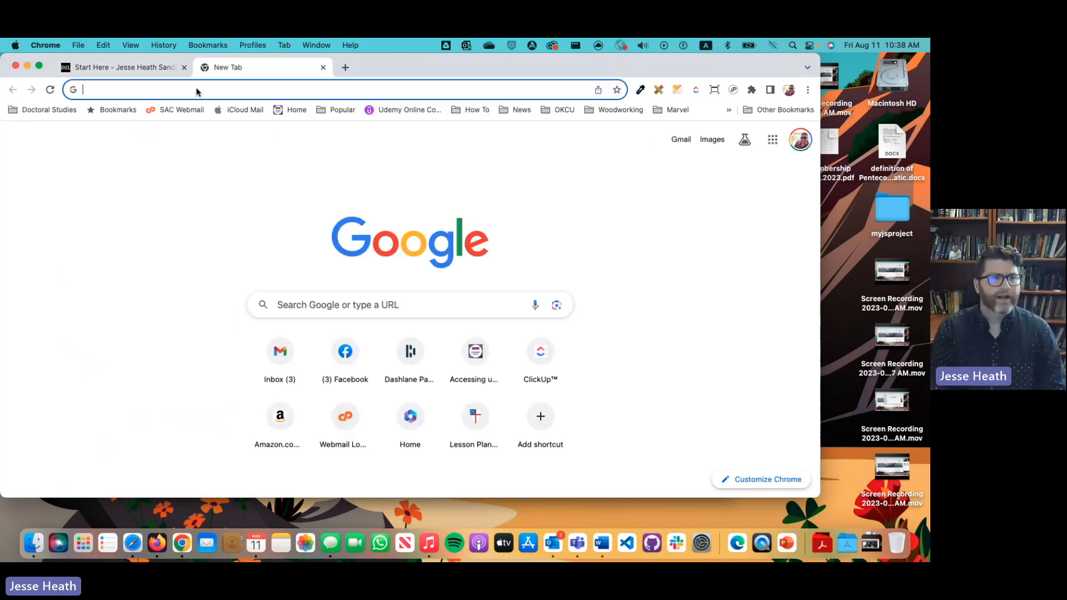
text(office.com/?auth=2)
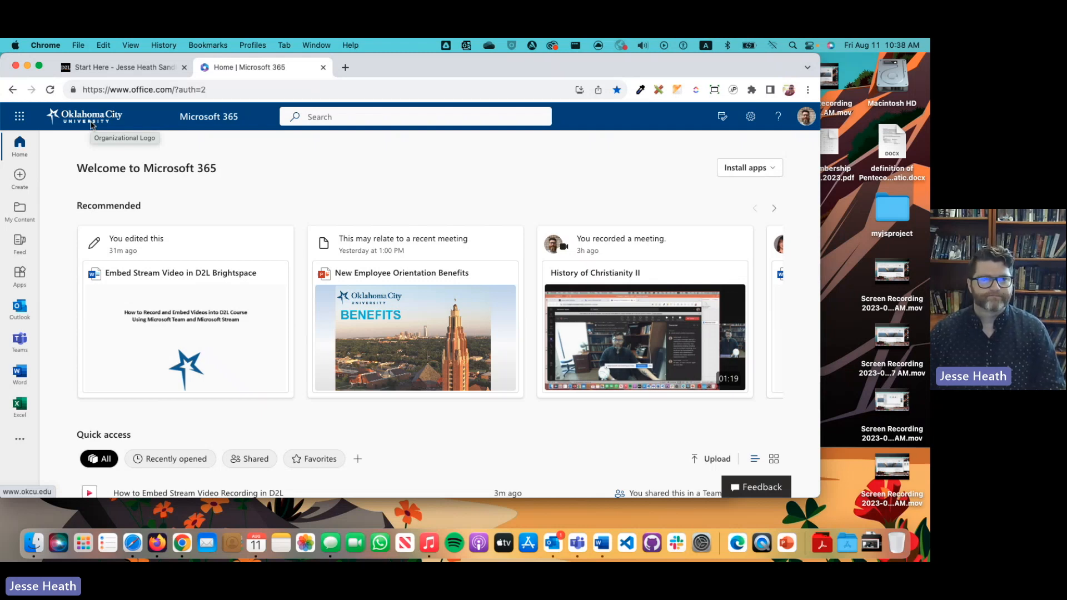
mouse_move(19, 117)
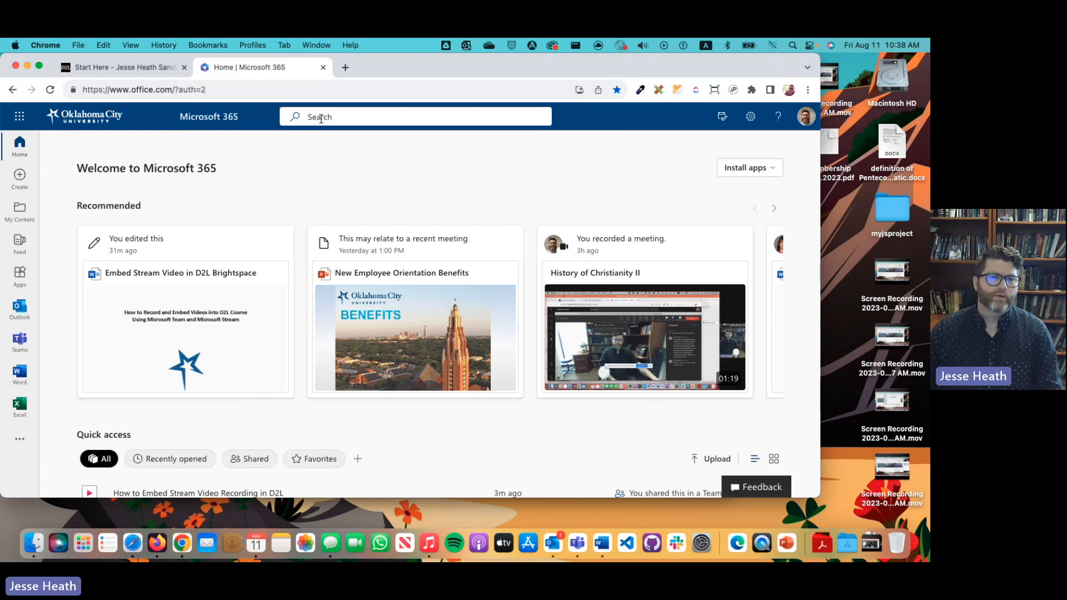
Launch OneDrive from the Microsoft 365 app launcher
click(414, 117)
text(Onedrive)
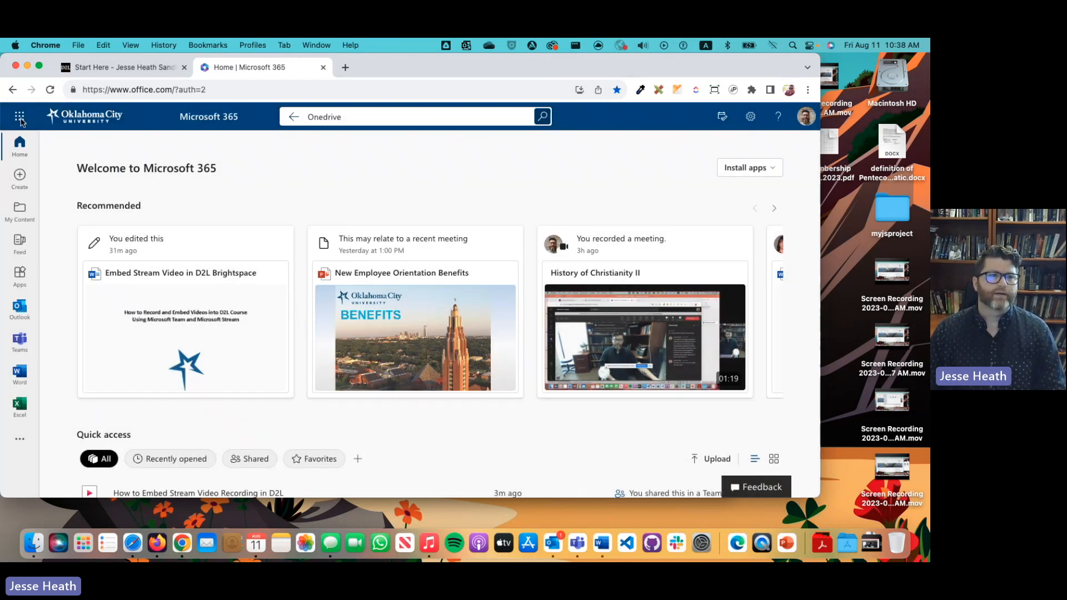
click(20, 117)
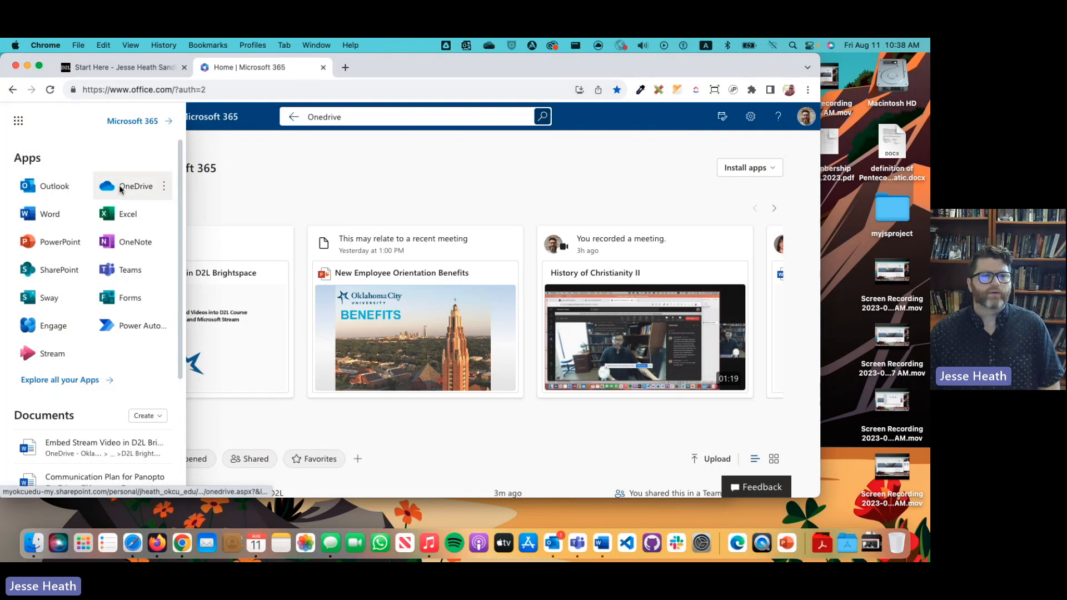
click(135, 185)
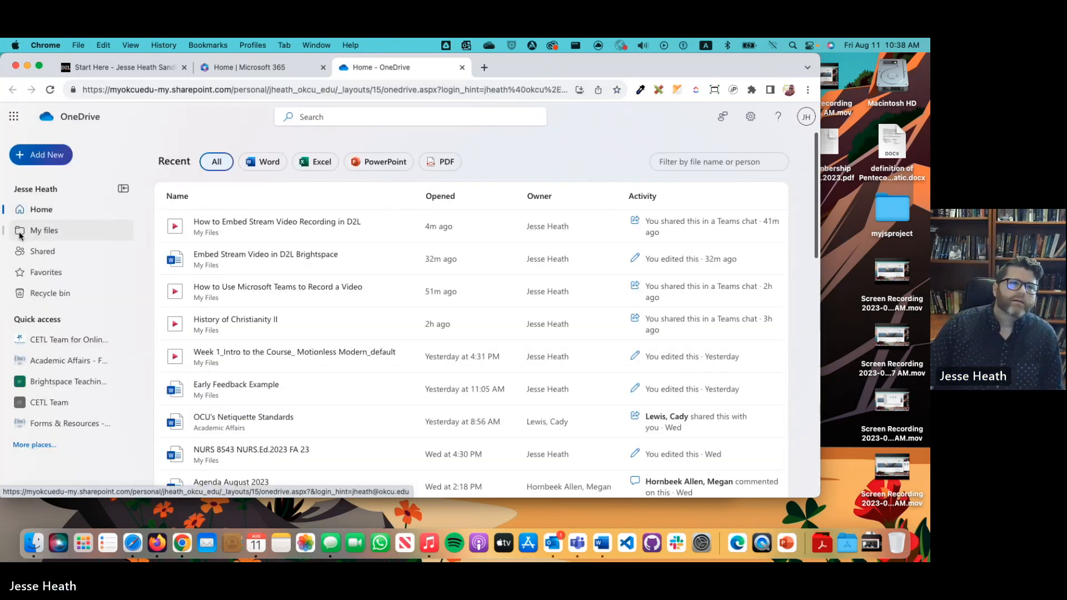
In My files, enter the Recordings folder and show more actions for the Stream recording
click(45, 230)
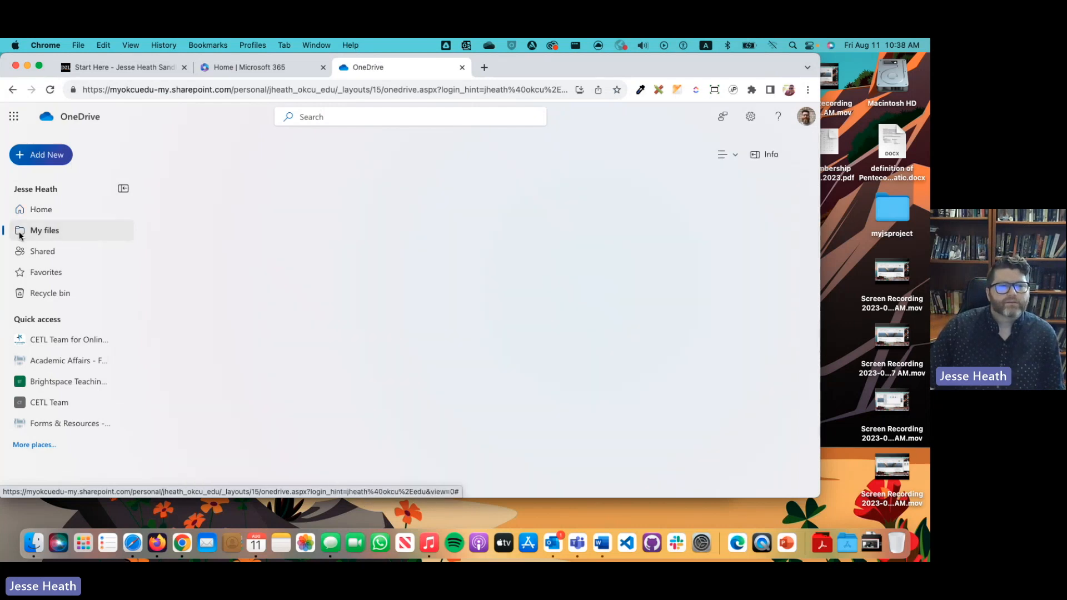
click(44, 230)
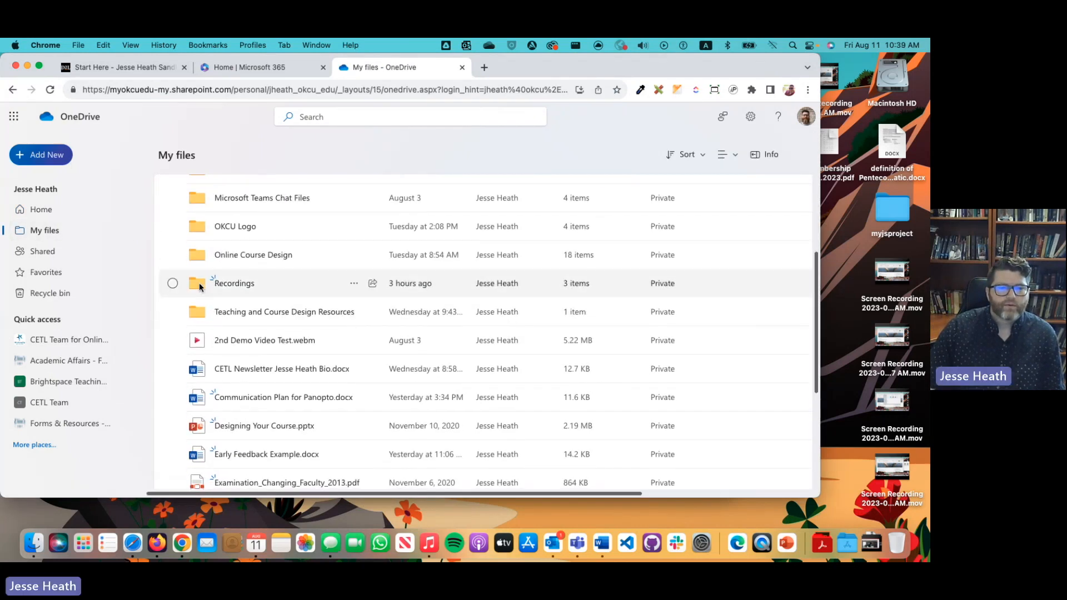
double_click(233, 283)
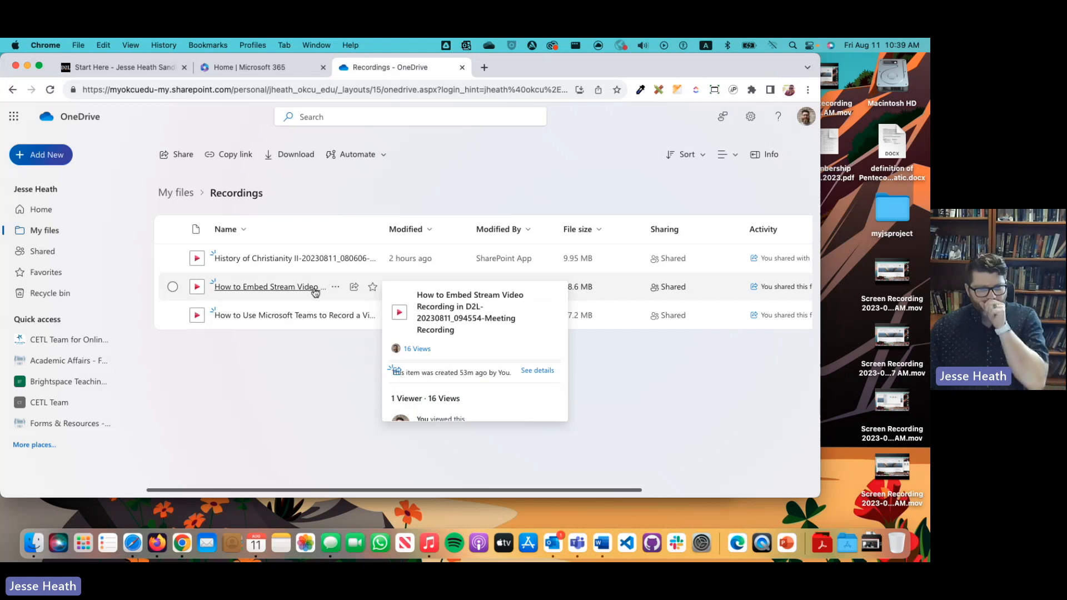
mouse_move(334, 286)
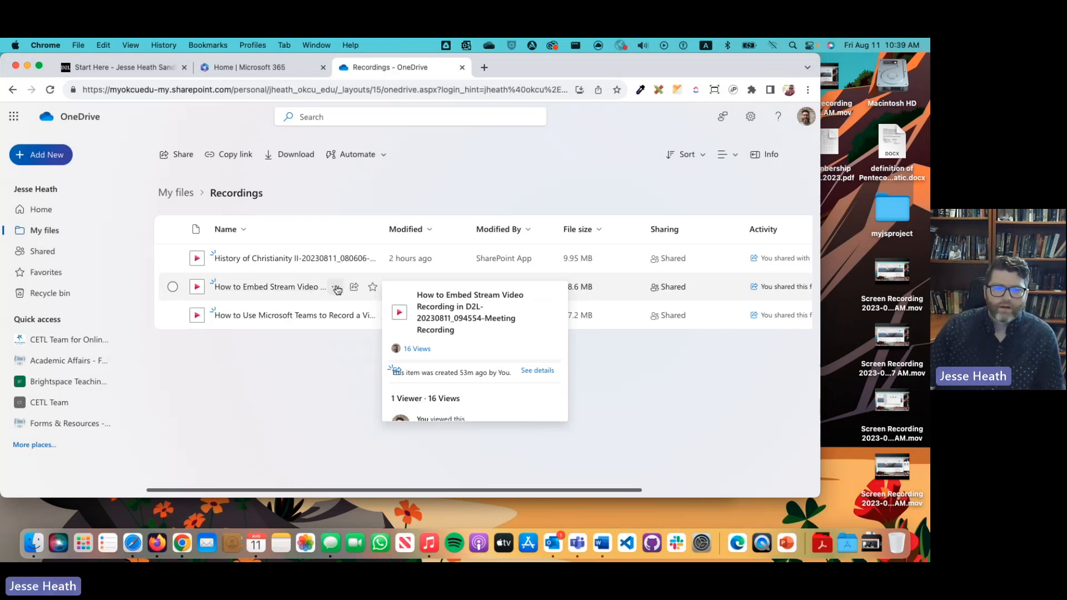
mouse_move(334, 287)
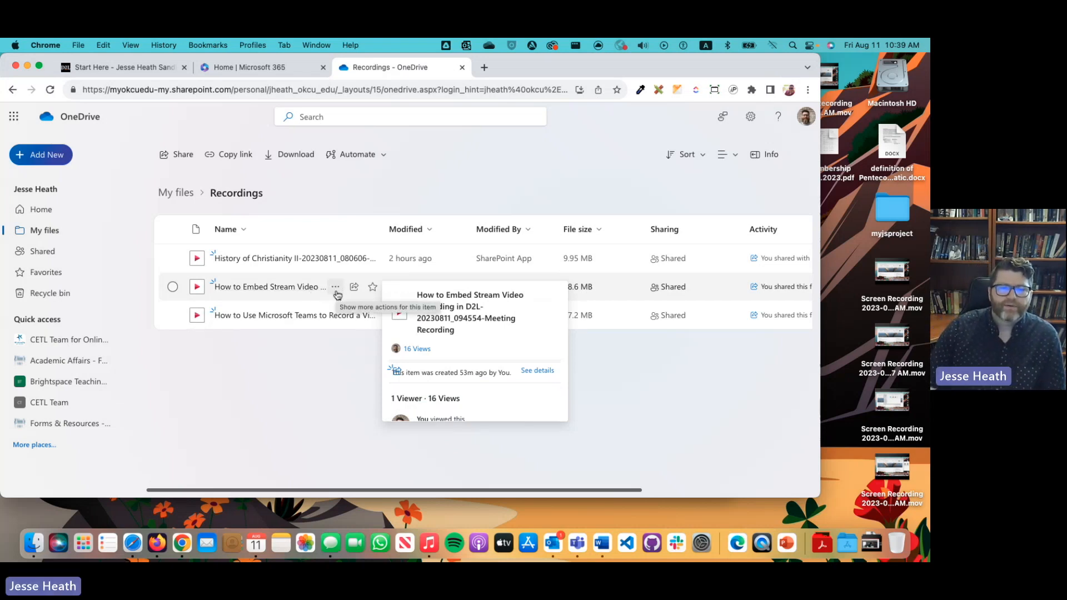
click(335, 287)
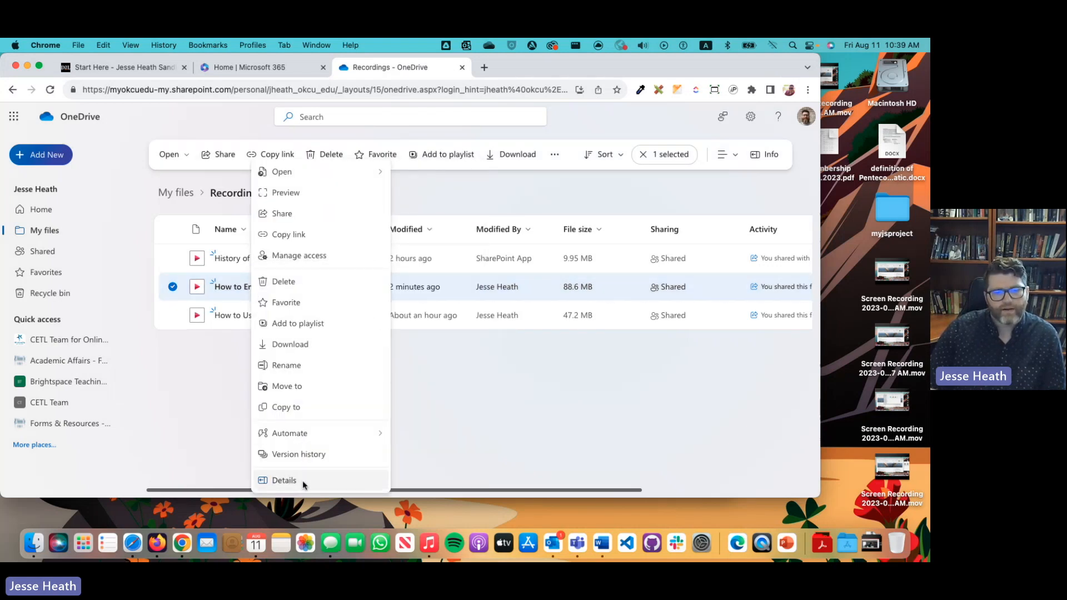
In the recording's details, remove its 12/9/2023 expiration date and close the pane
click(283, 480)
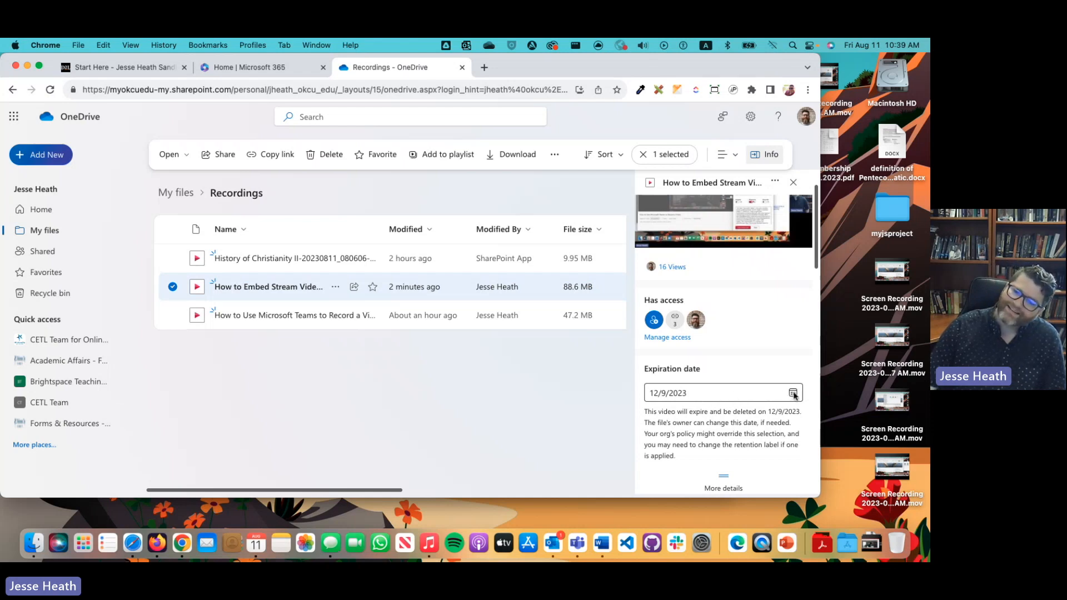
click(792, 392)
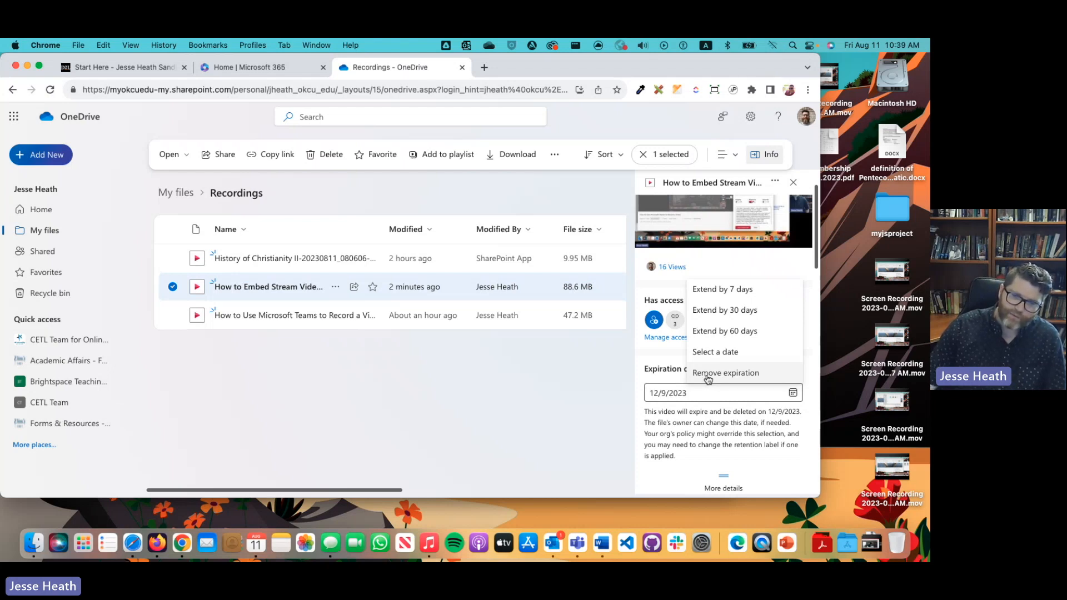
click(726, 372)
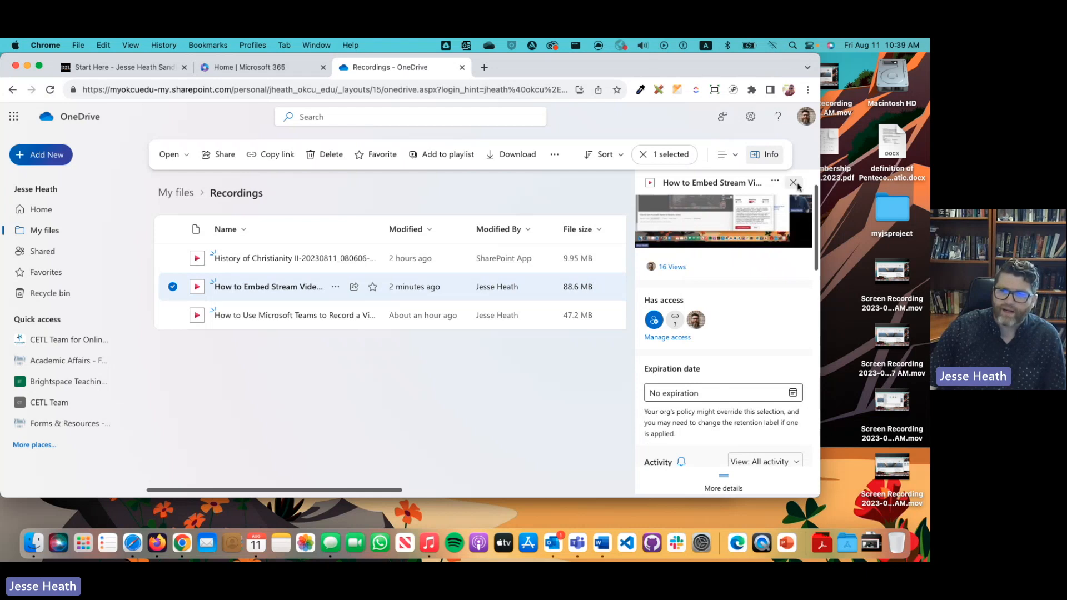
click(793, 184)
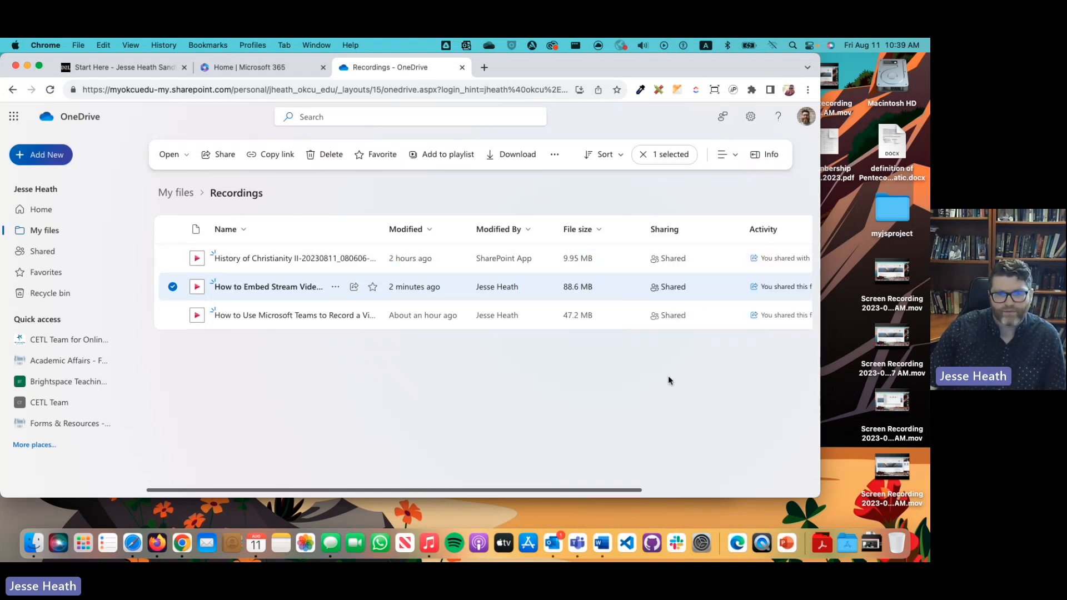
mouse_move(448, 395)
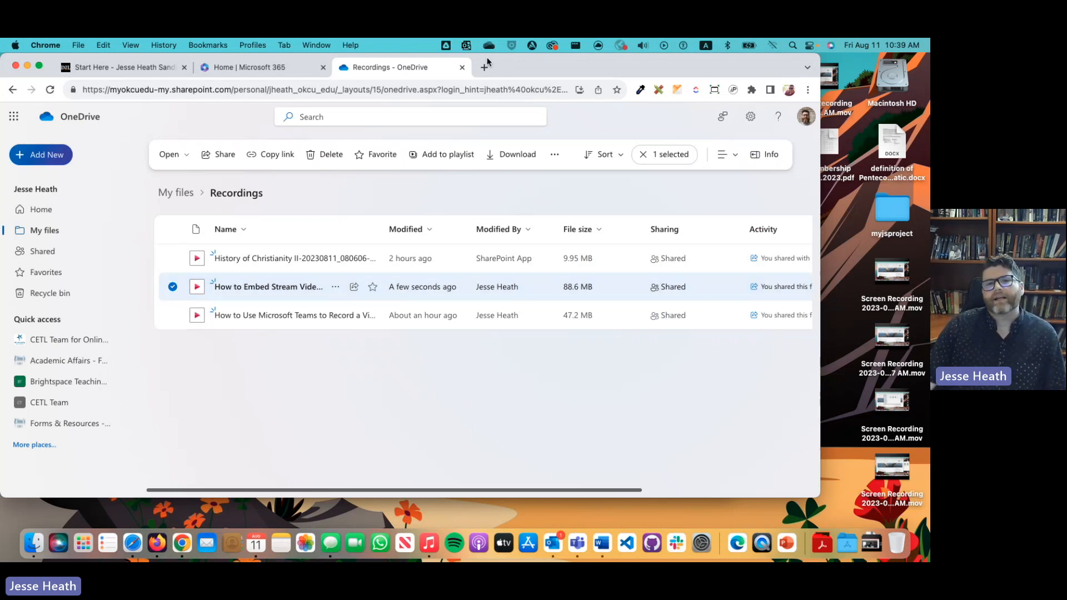
mouse_move(462, 66)
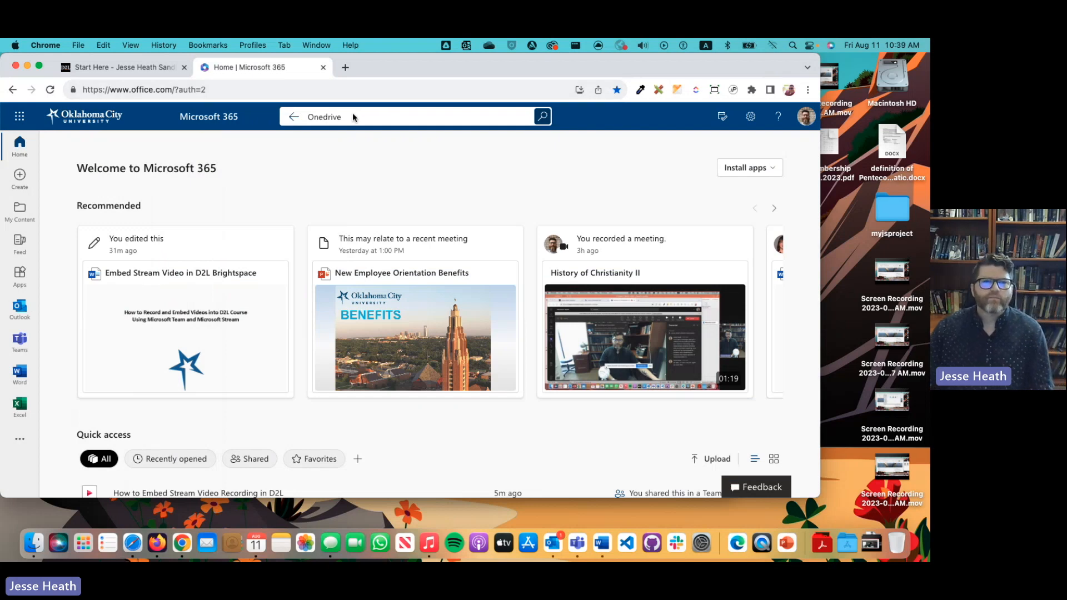
Search Microsoft 365 for 'Stream' and launch the Stream app from the results
click(408, 117)
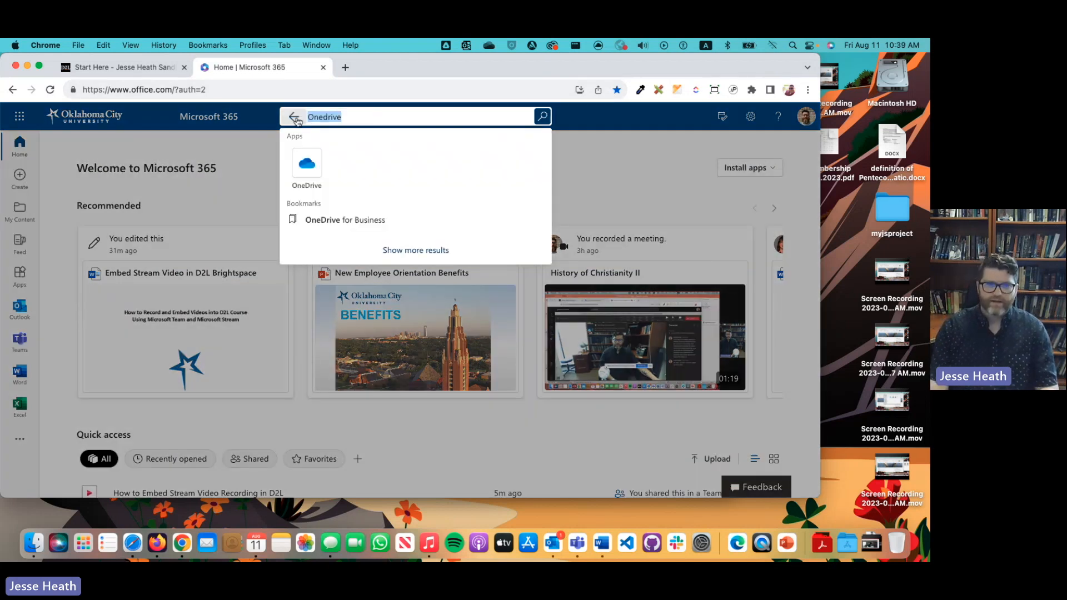
click(294, 119)
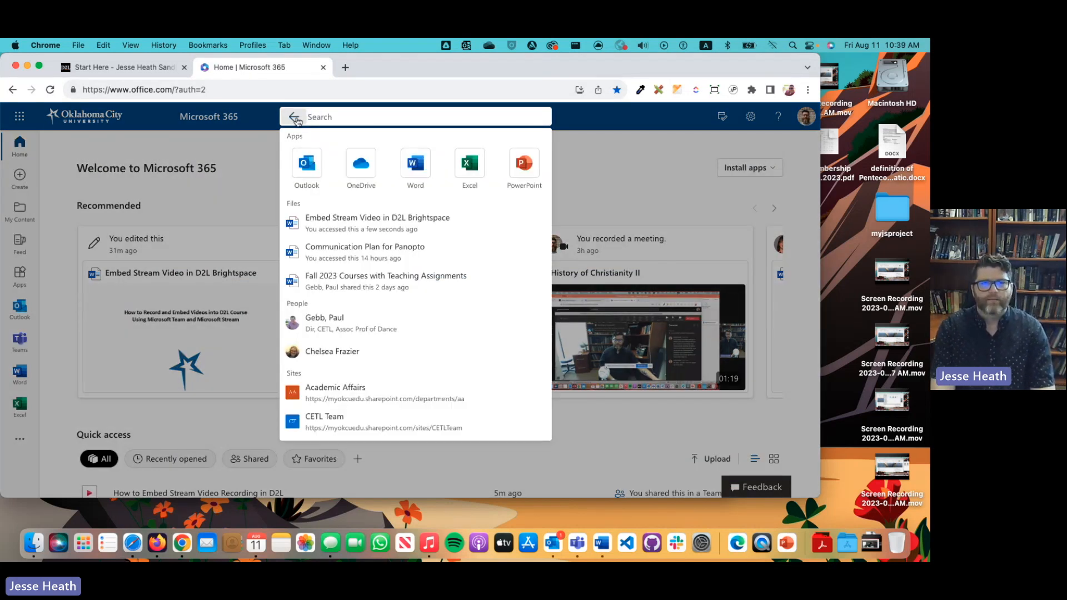
text(Stream)
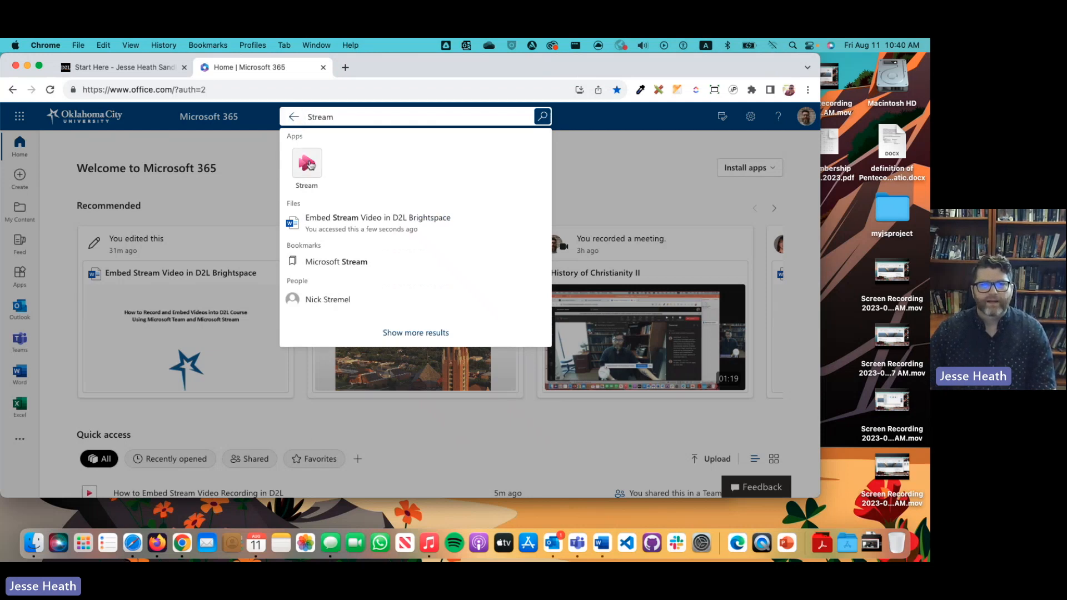
click(306, 163)
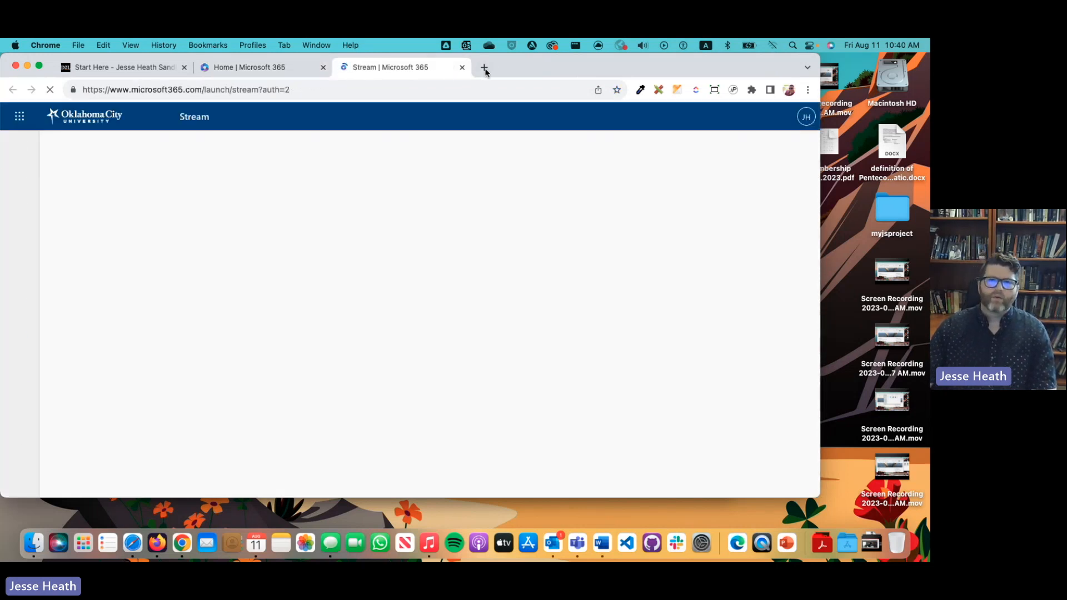
Scroll the Stream home file list and open 'How to Embed Stream Video Recording in D2L'
click(485, 68)
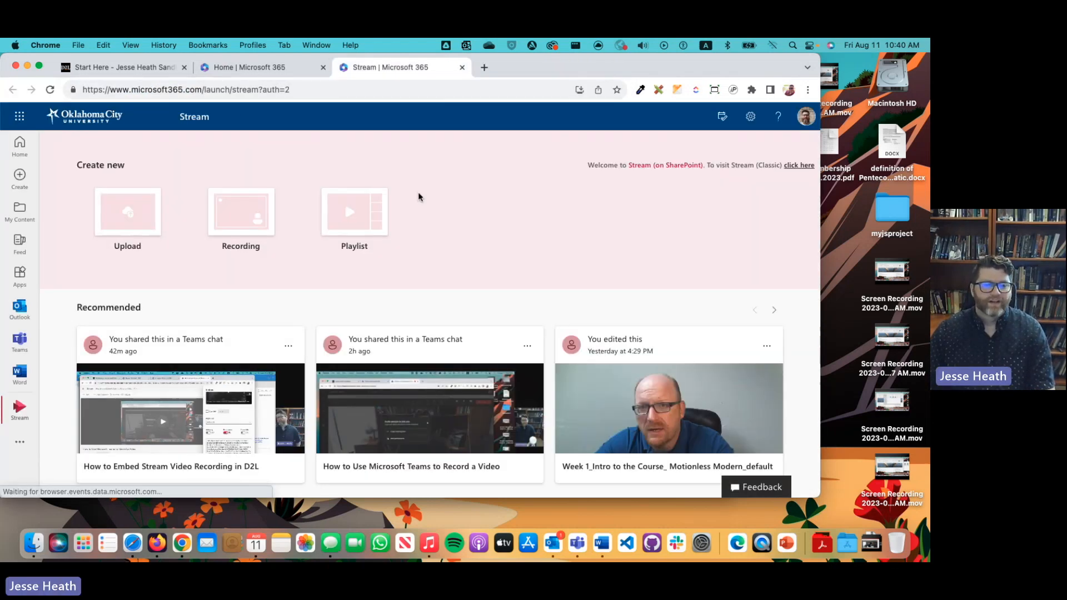
scroll(down, 3)
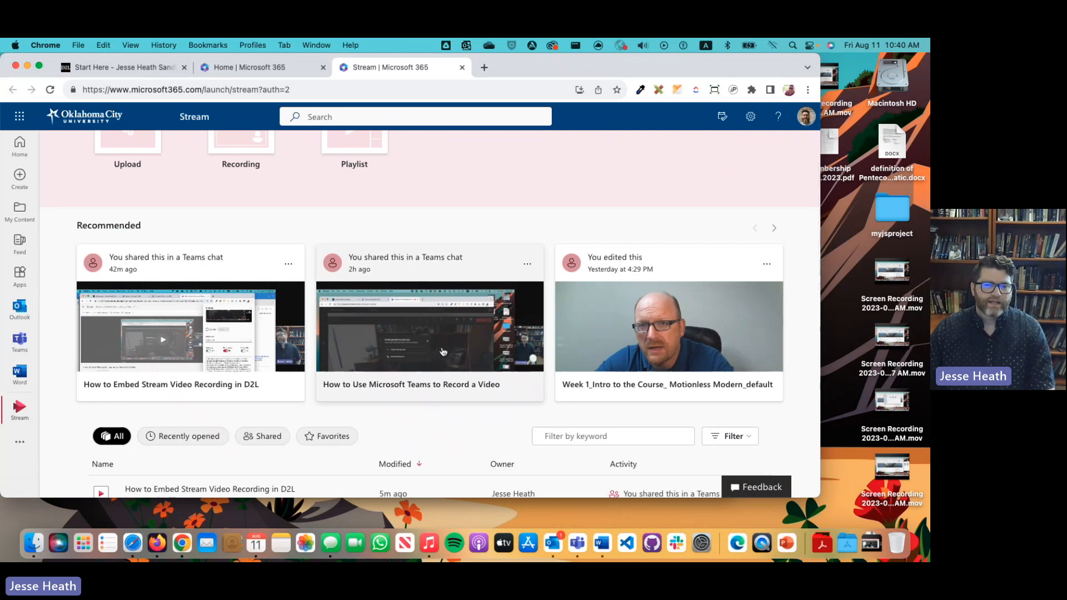
scroll(down, 3)
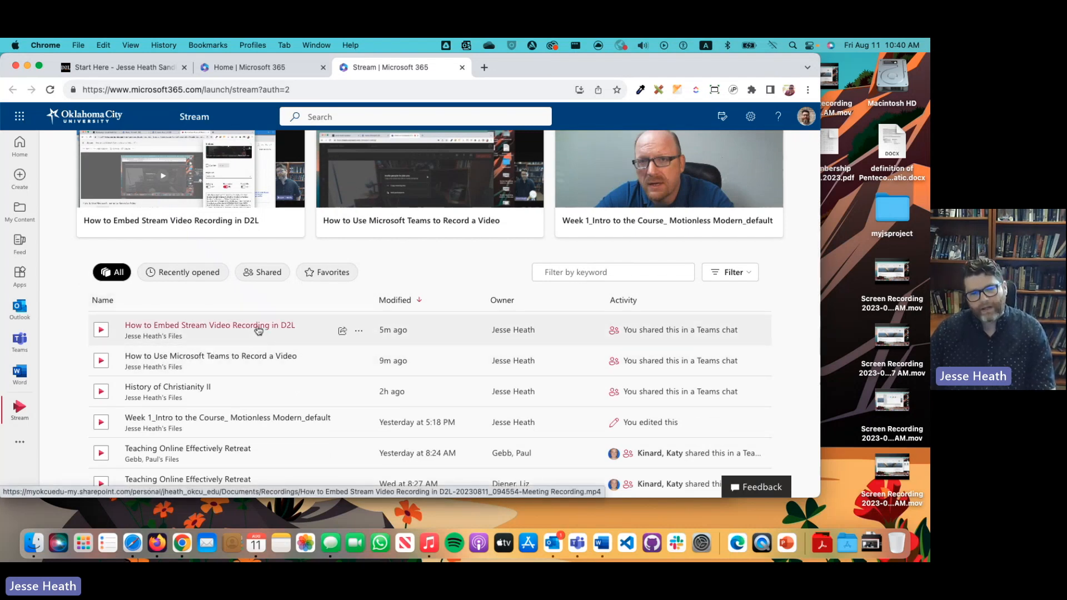
click(210, 324)
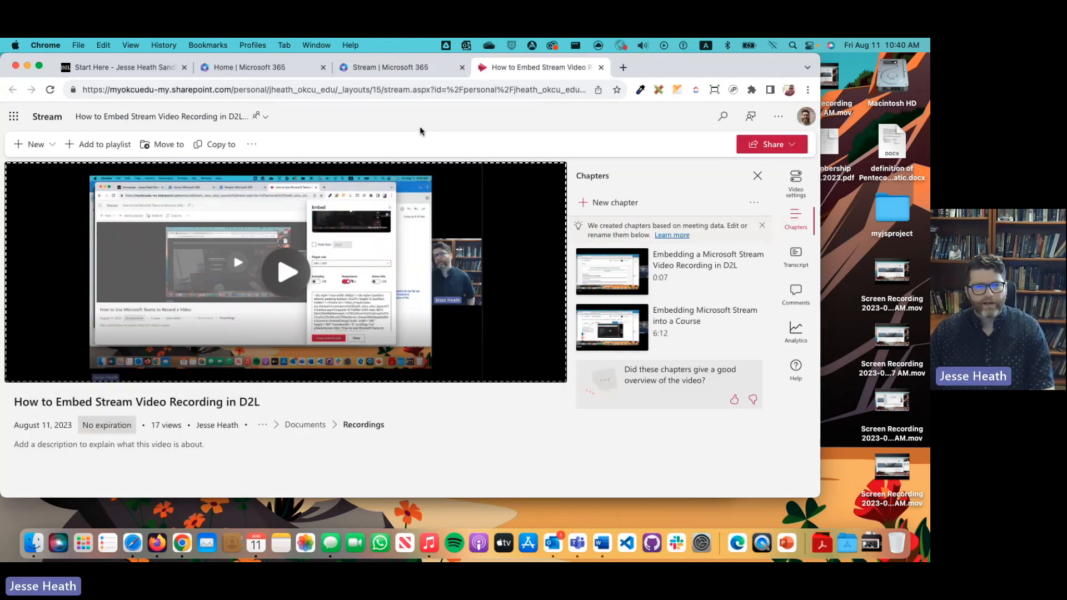
mouse_move(346, 129)
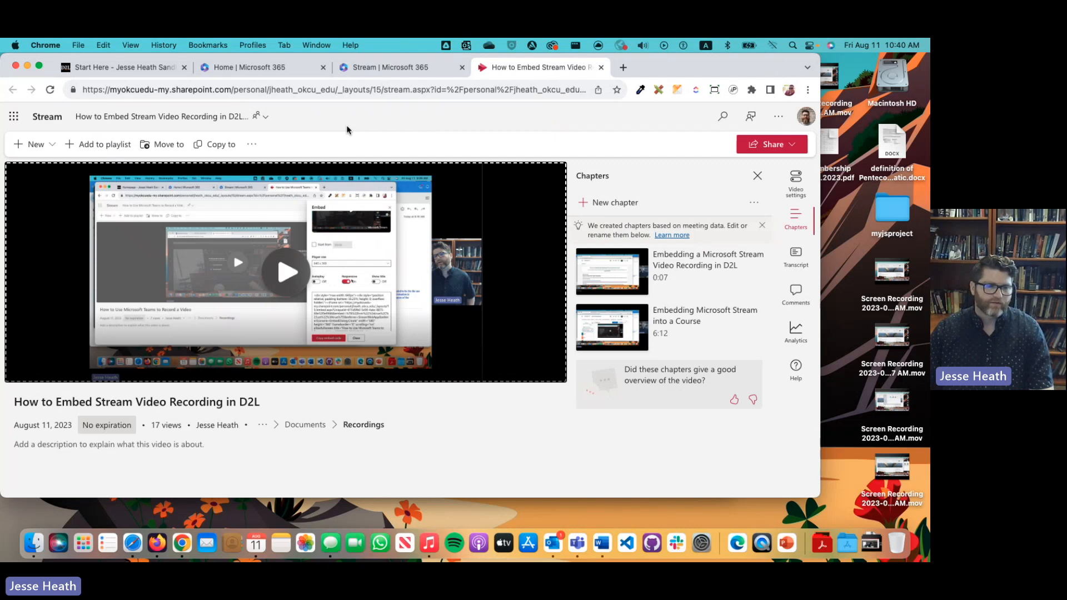
mouse_move(107, 424)
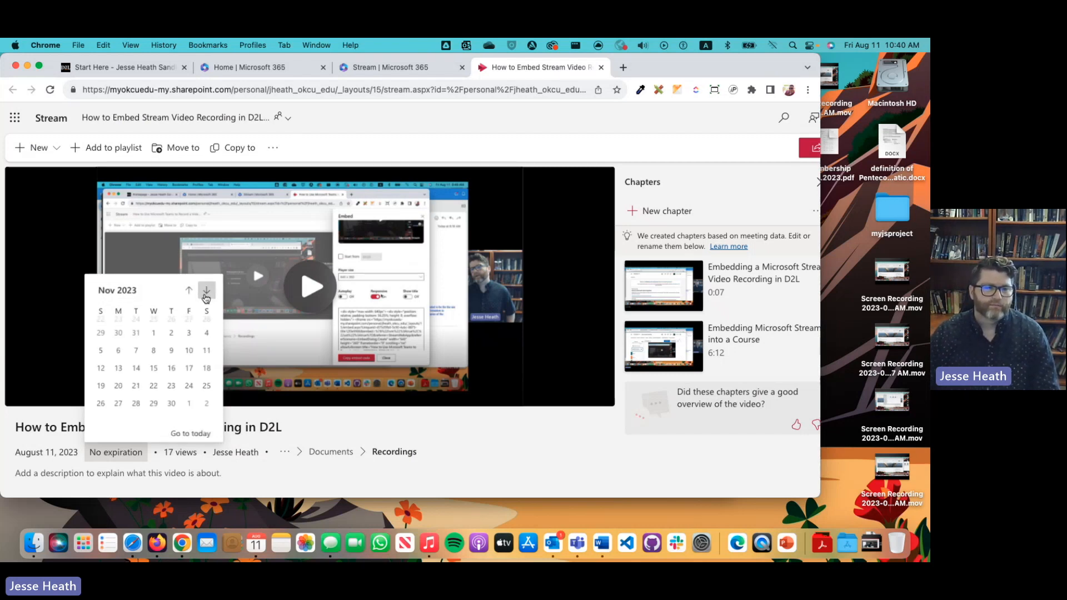
click(207, 290)
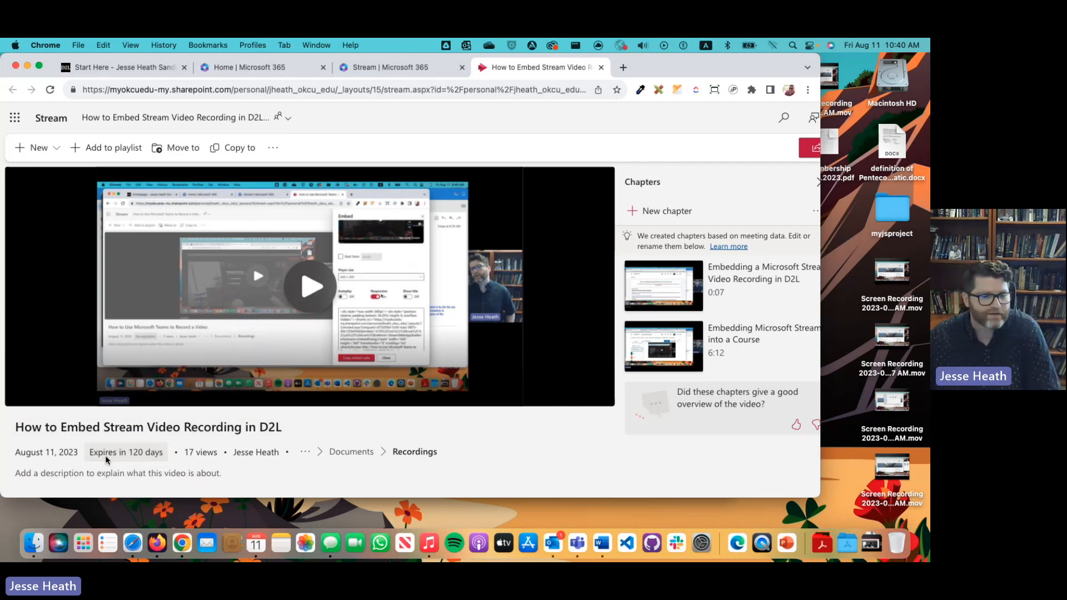
click(126, 452)
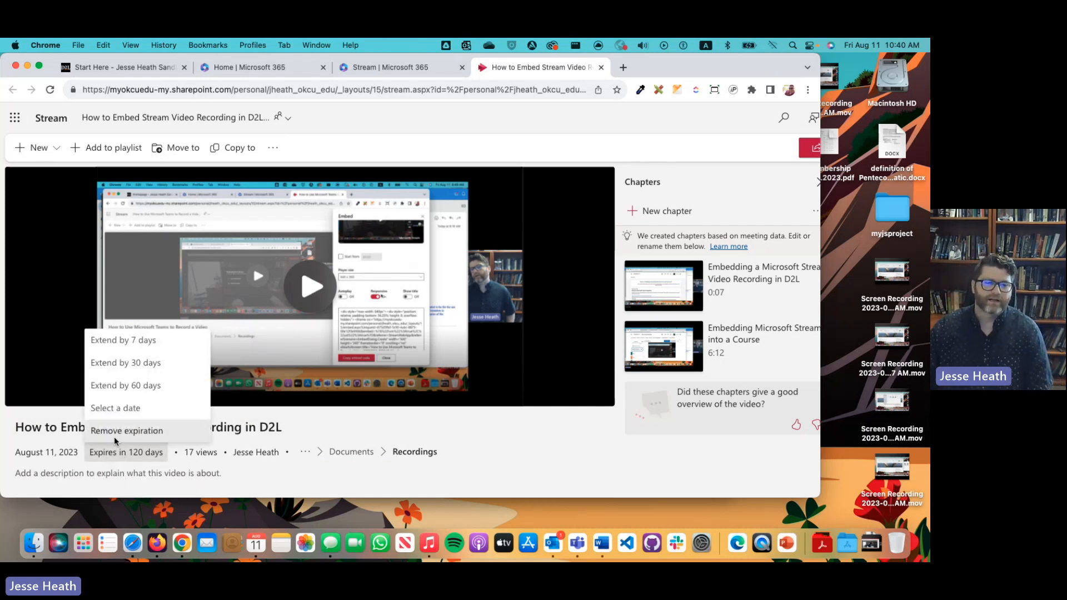
click(126, 432)
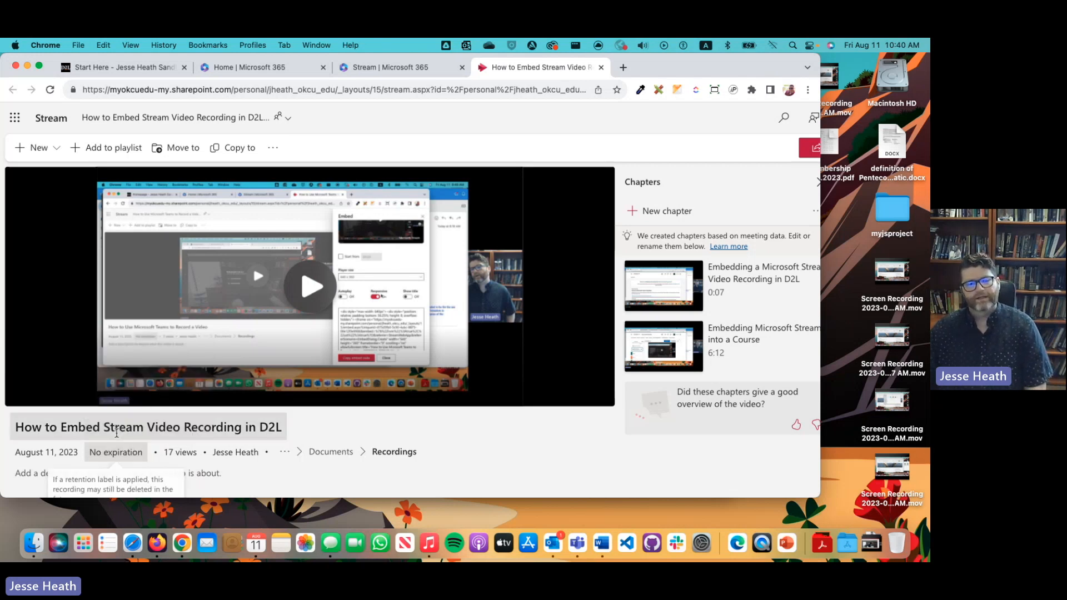
mouse_move(540, 443)
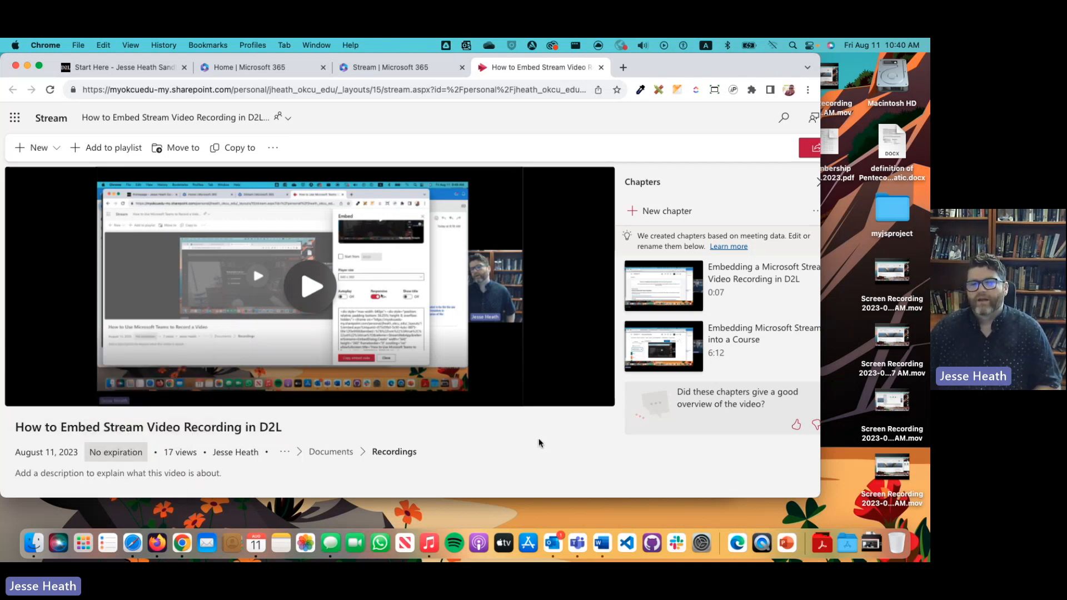